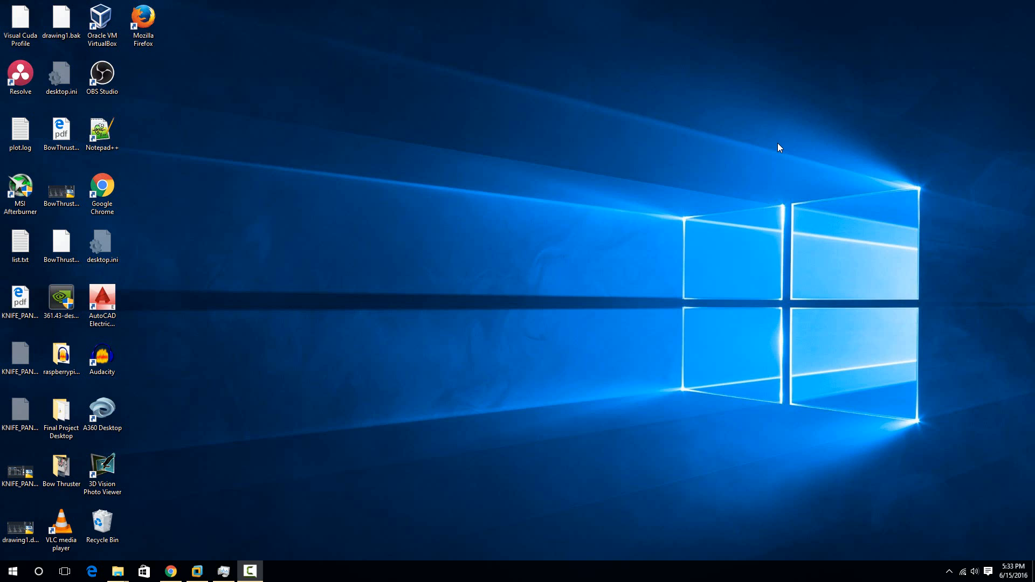
{"action": "mouse_move", "coordinate": [426, 338]}
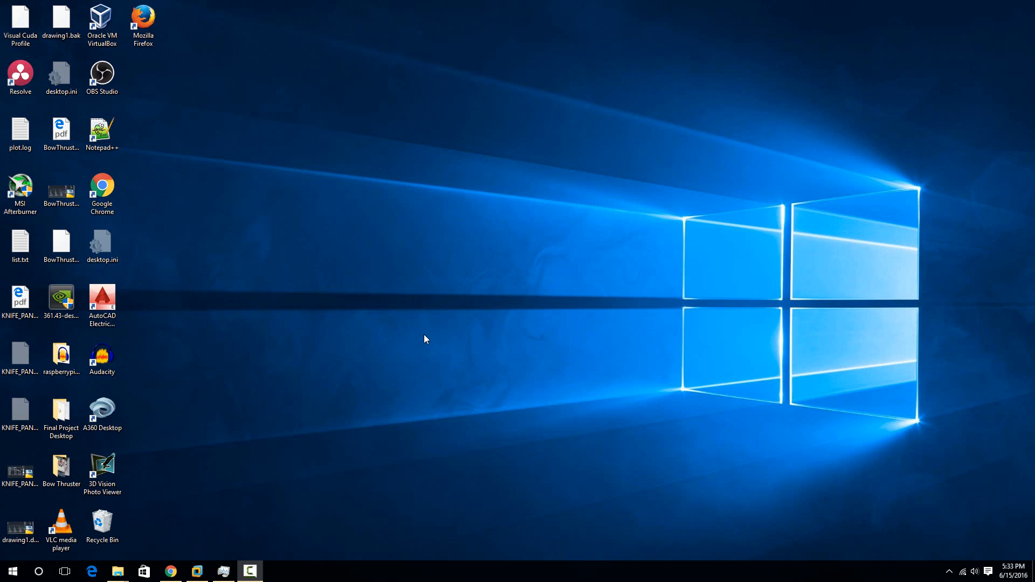
{"action": "mouse_move", "coordinate": [180, 555]}
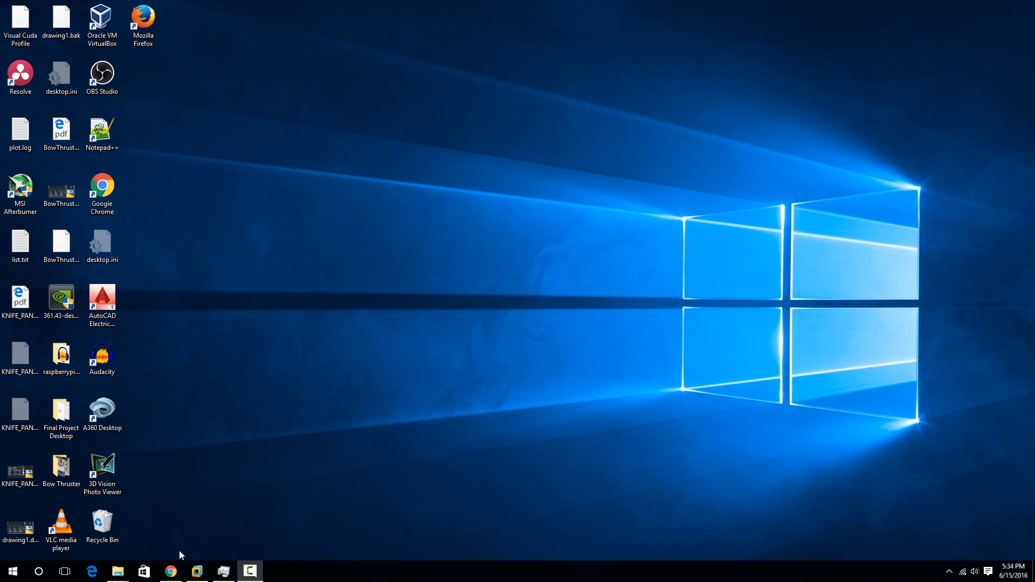
Step: Launch Chrome and run a Speedtest.net test: 16 ms ping, 9.29 Mbps down, 6.37 Mbps up
{"action": "left_click", "coordinate": [170, 571]}
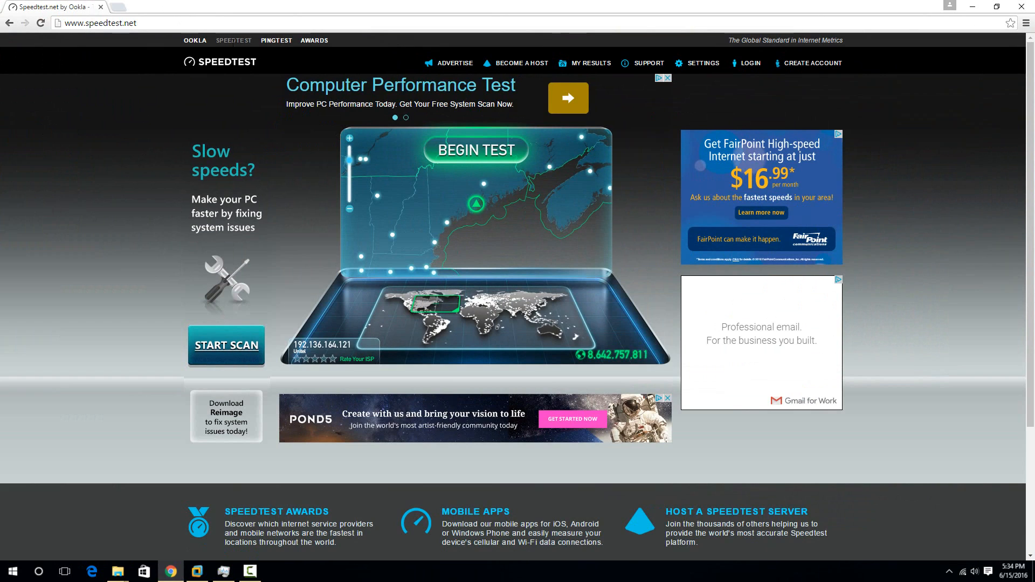
{"action": "left_click", "coordinate": [476, 149]}
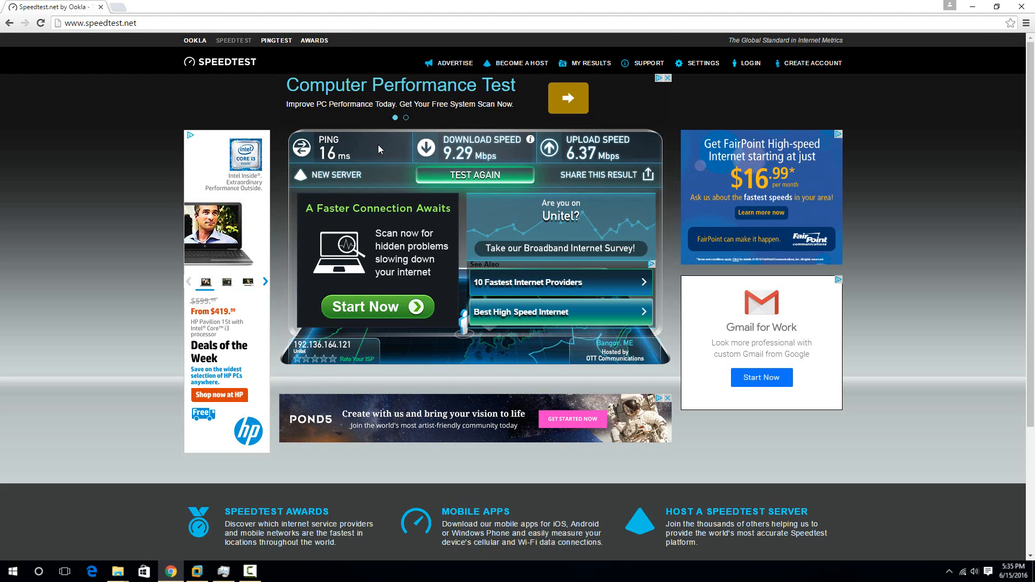
{"action": "mouse_move", "coordinate": [482, 181]}
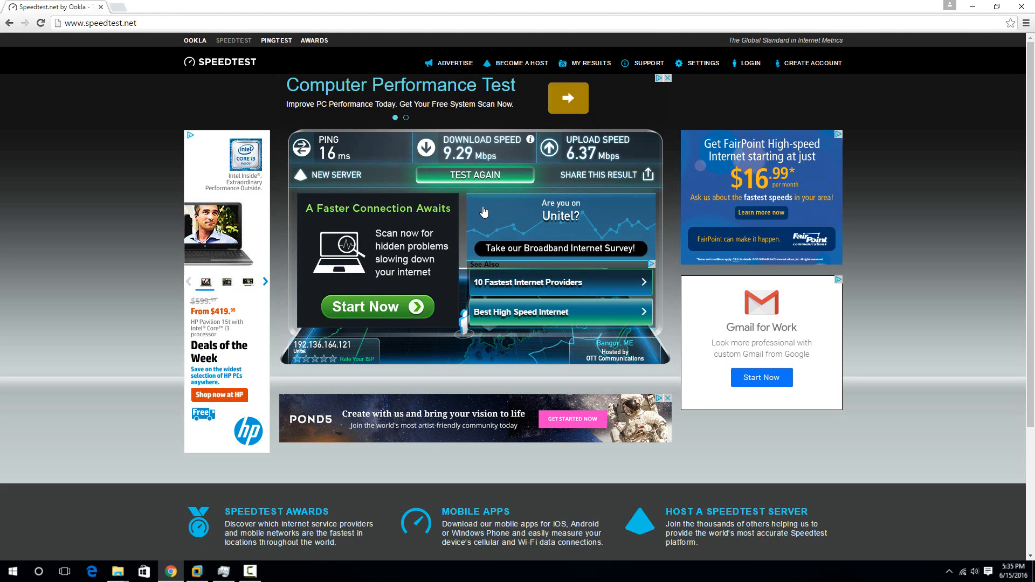
{"action": "mouse_move", "coordinate": [454, 302]}
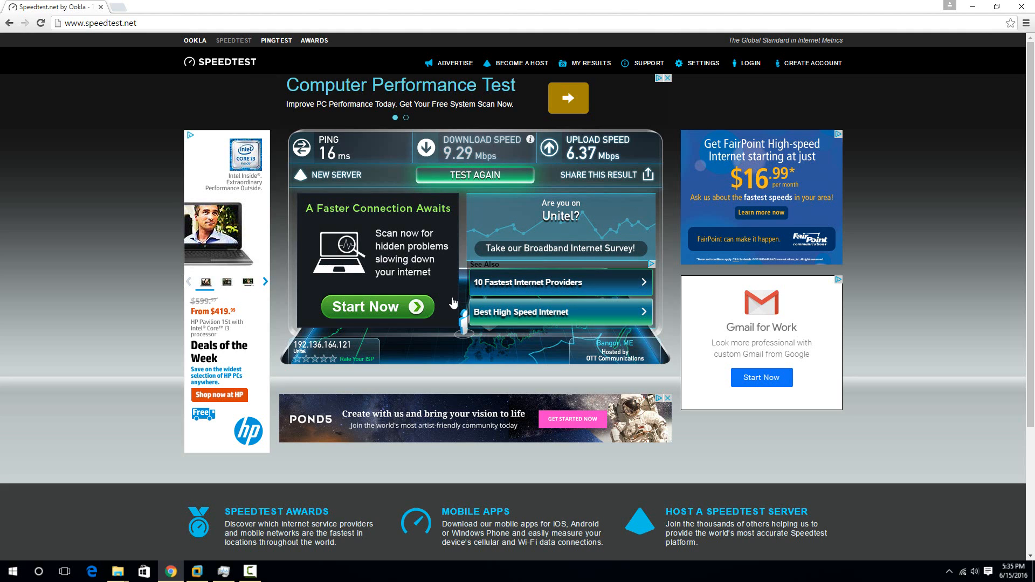
{"action": "mouse_move", "coordinate": [464, 222]}
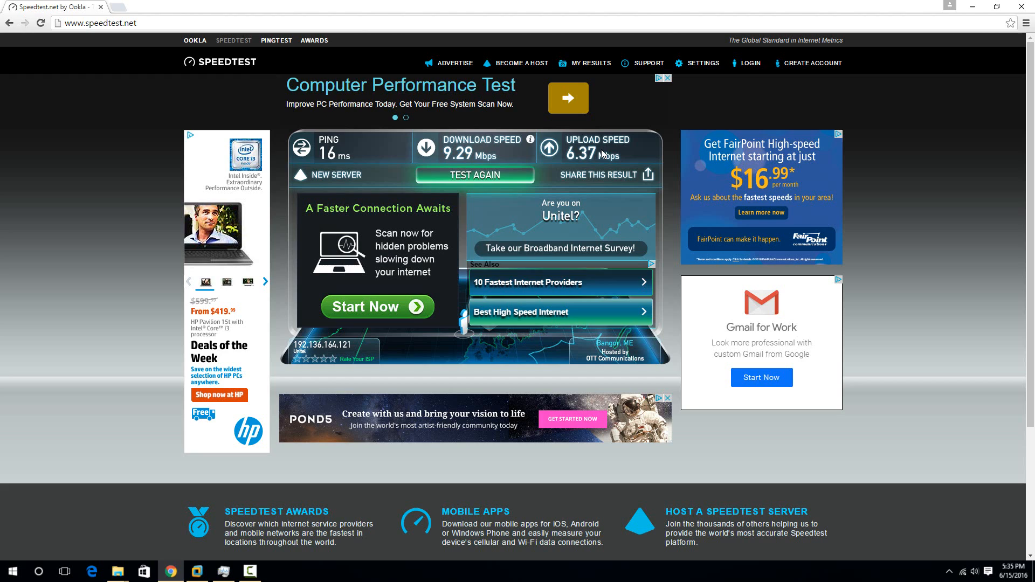
{"action": "mouse_move", "coordinate": [893, 356]}
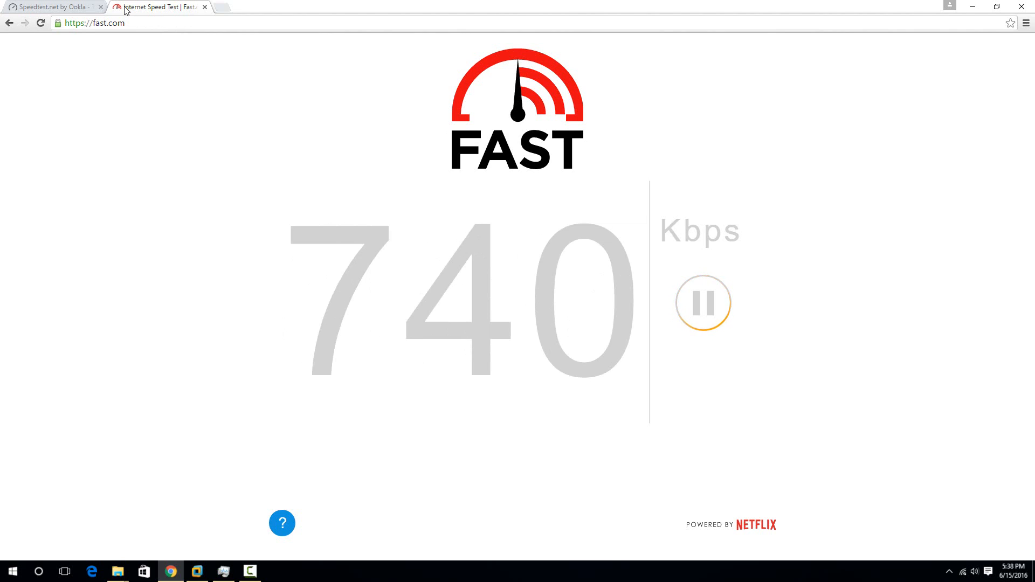
{"action": "mouse_move", "coordinate": [325, 200]}
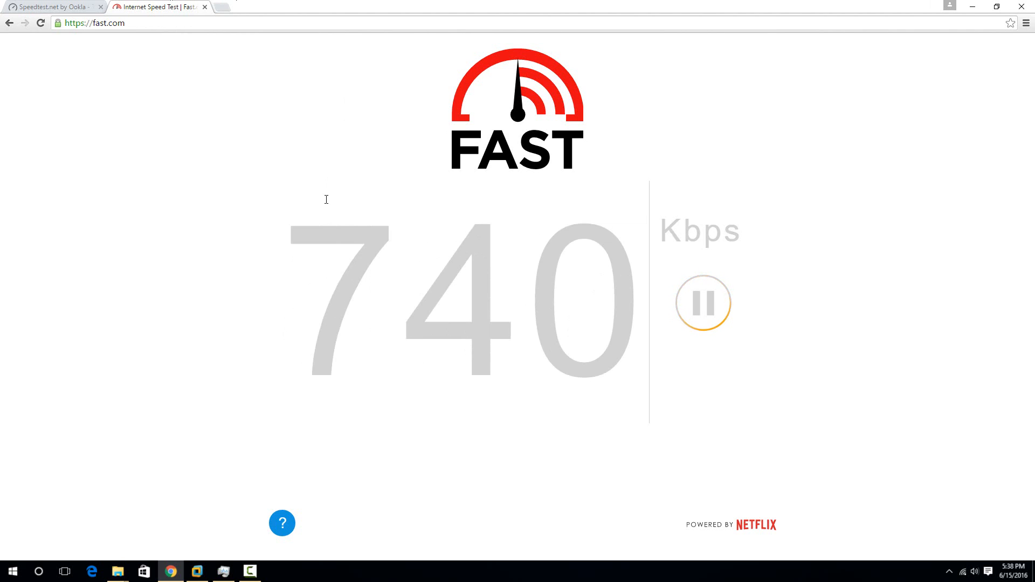
{"action": "mouse_move", "coordinate": [480, 368]}
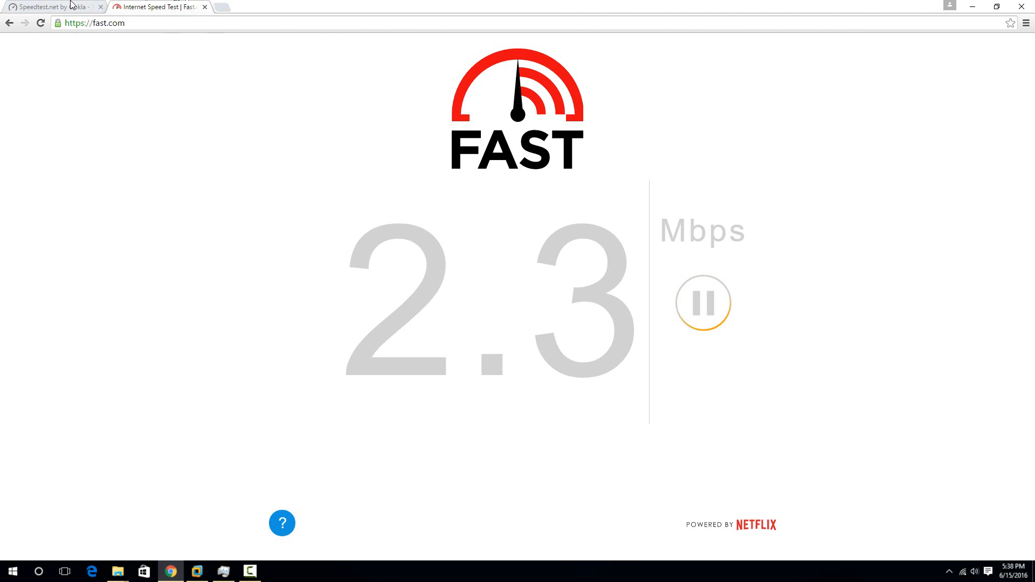
Step: Check the Speedtest.net results tab, then return to the Fast.com test
{"action": "left_click", "coordinate": [50, 6]}
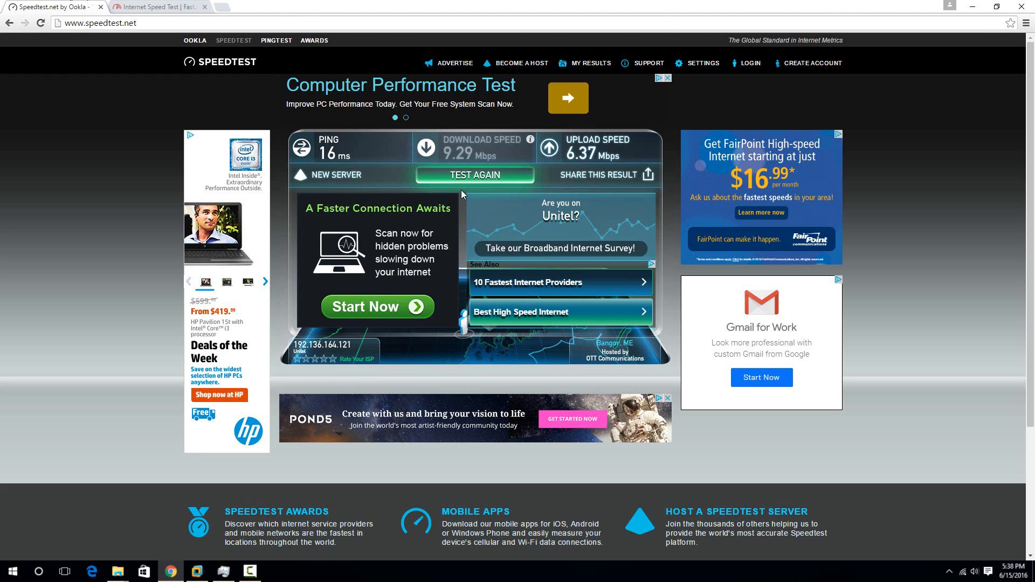
{"action": "left_click", "coordinate": [159, 6]}
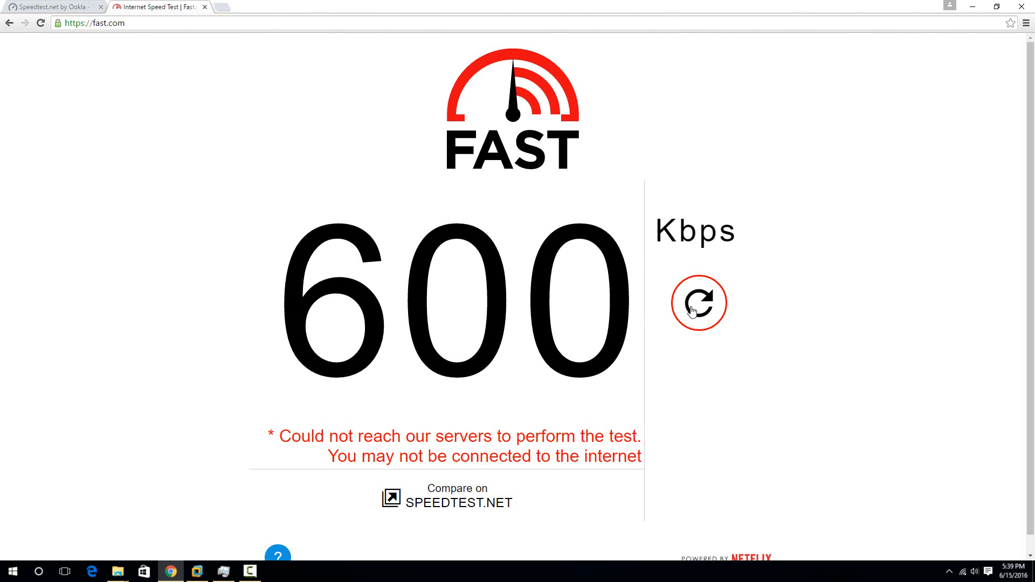
Step: Rerun the Fast.com speed test using the circular reload button
{"action": "left_click", "coordinate": [699, 303]}
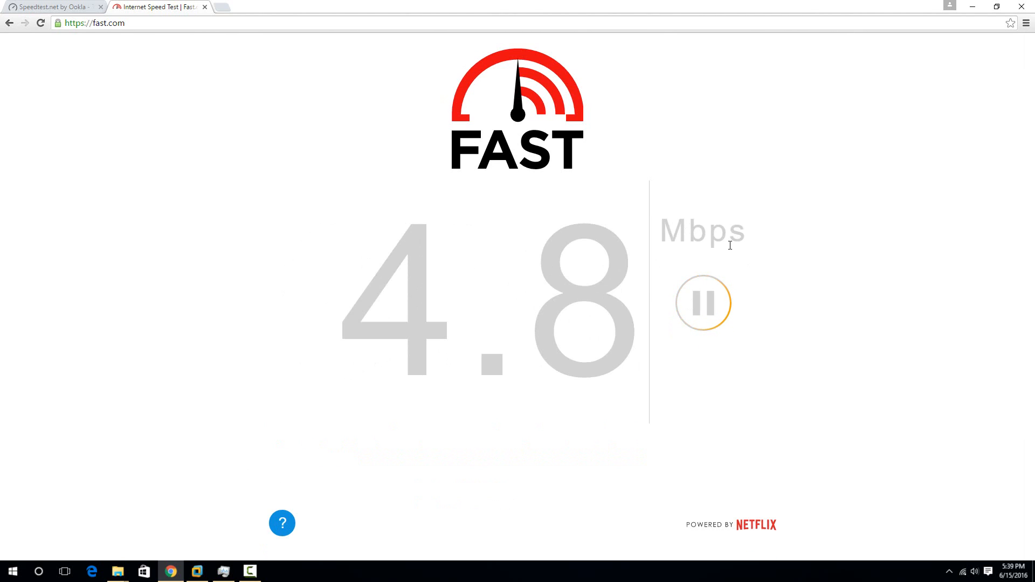
{"action": "mouse_move", "coordinate": [731, 256]}
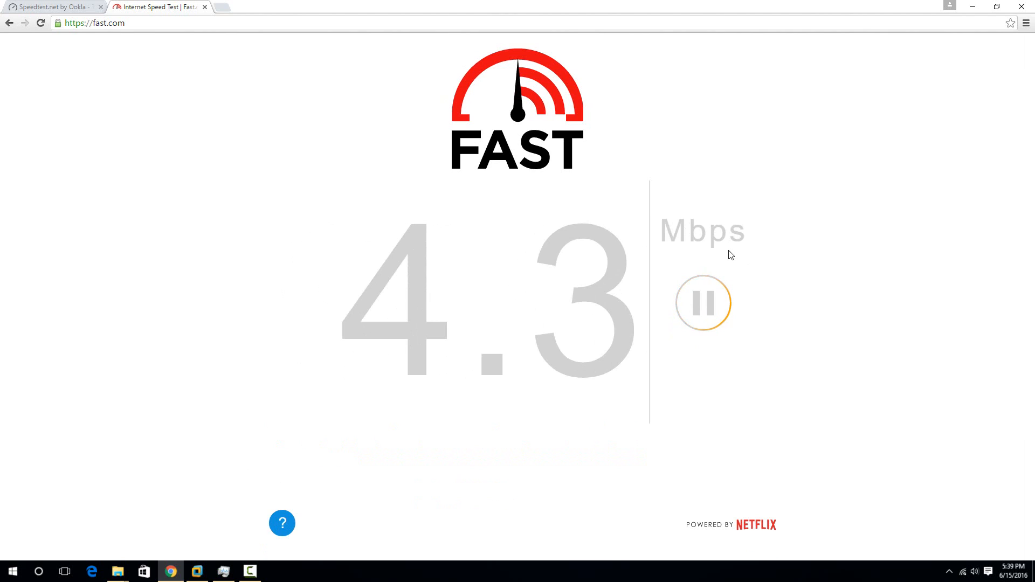
{"action": "mouse_move", "coordinate": [829, 257]}
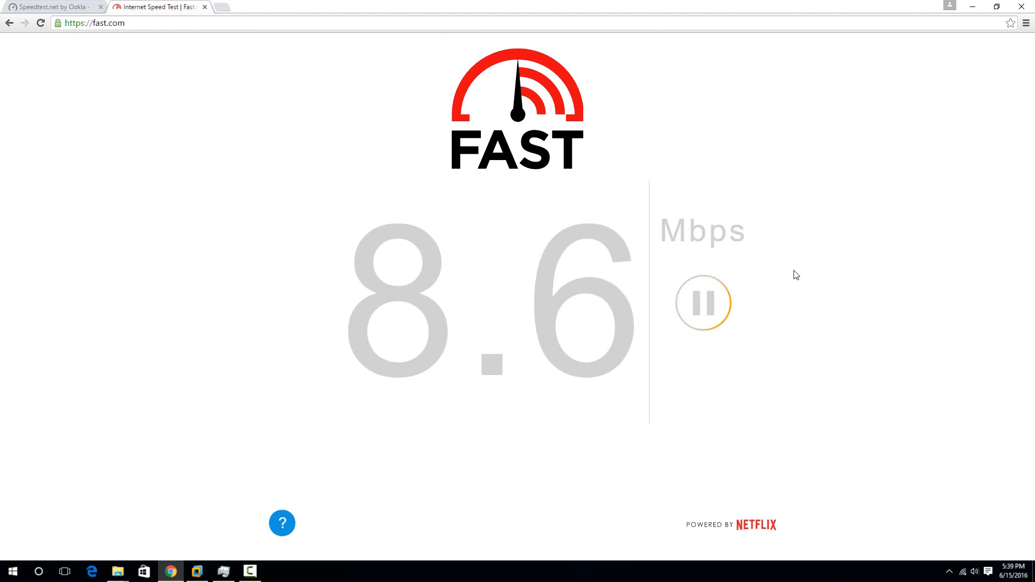
{"action": "mouse_move", "coordinate": [806, 248]}
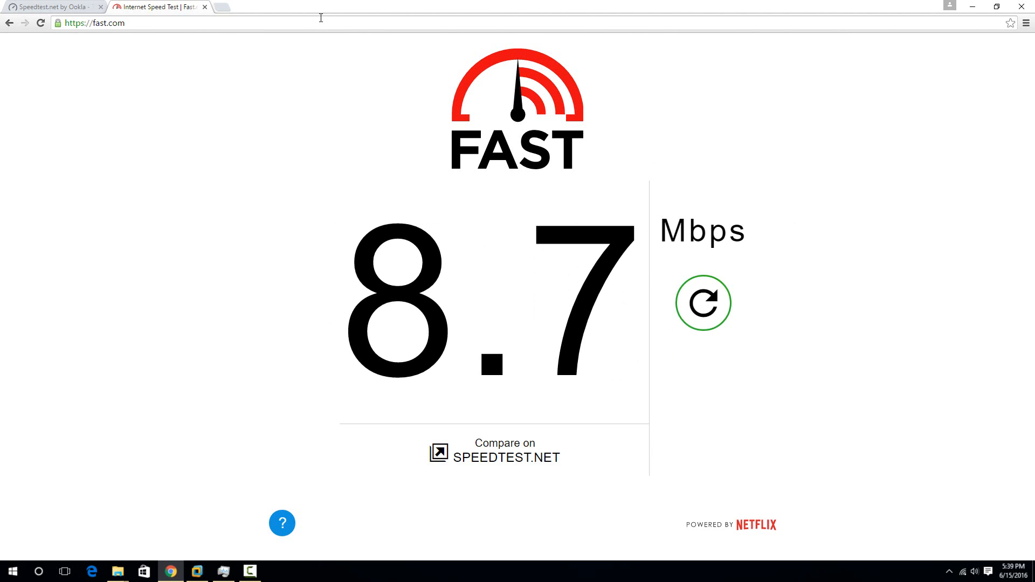
{"action": "mouse_move", "coordinate": [215, 94]}
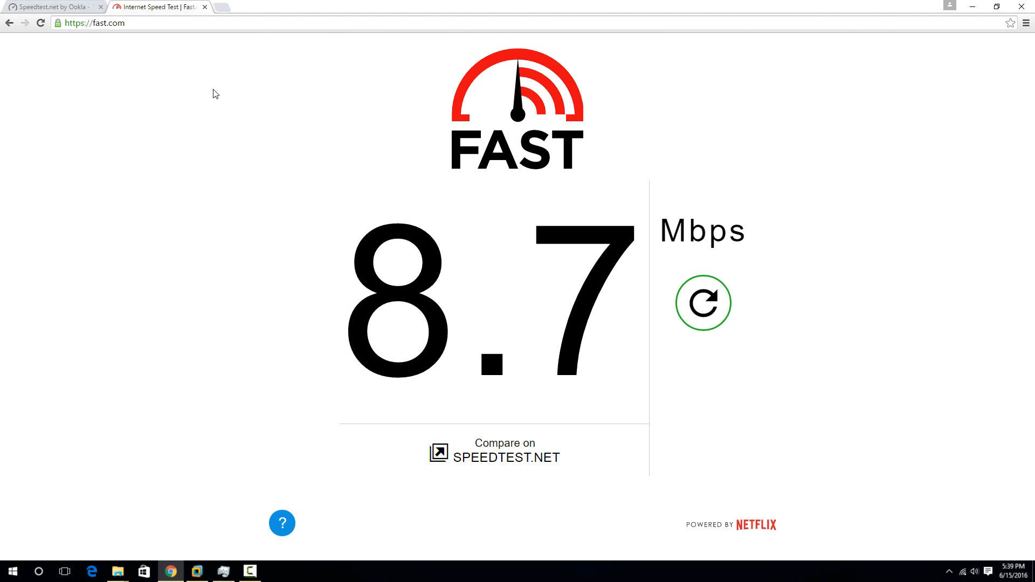
{"action": "mouse_move", "coordinate": [232, 121]}
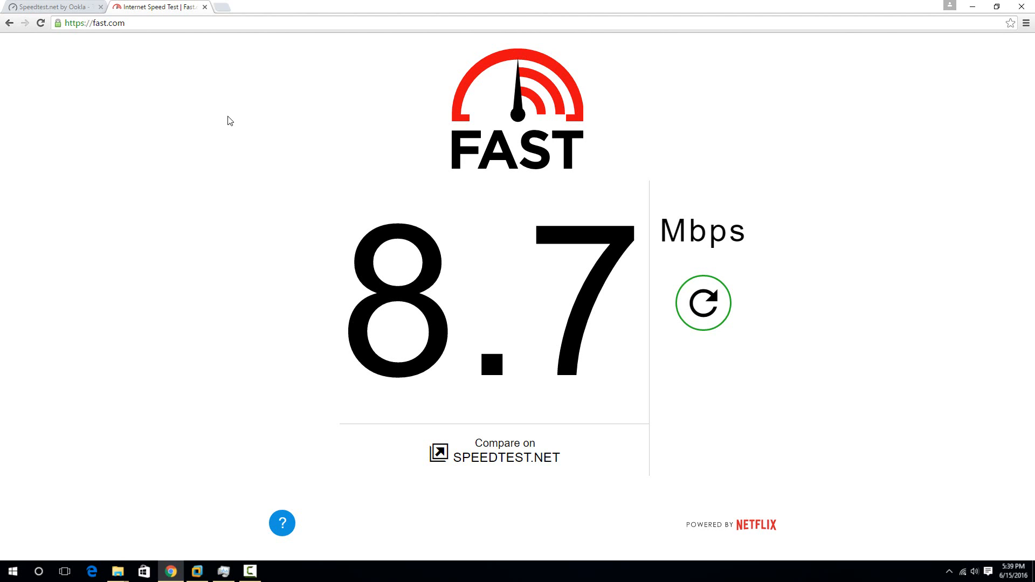
{"action": "mouse_move", "coordinate": [199, 117]}
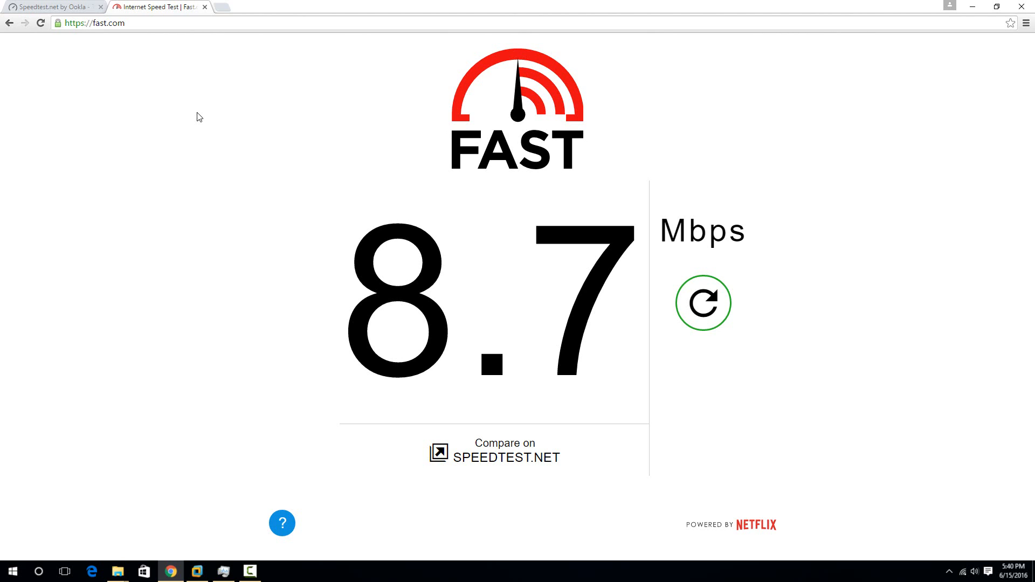
{"action": "mouse_move", "coordinate": [305, 67]}
{"action": "type", "text": "nin"}
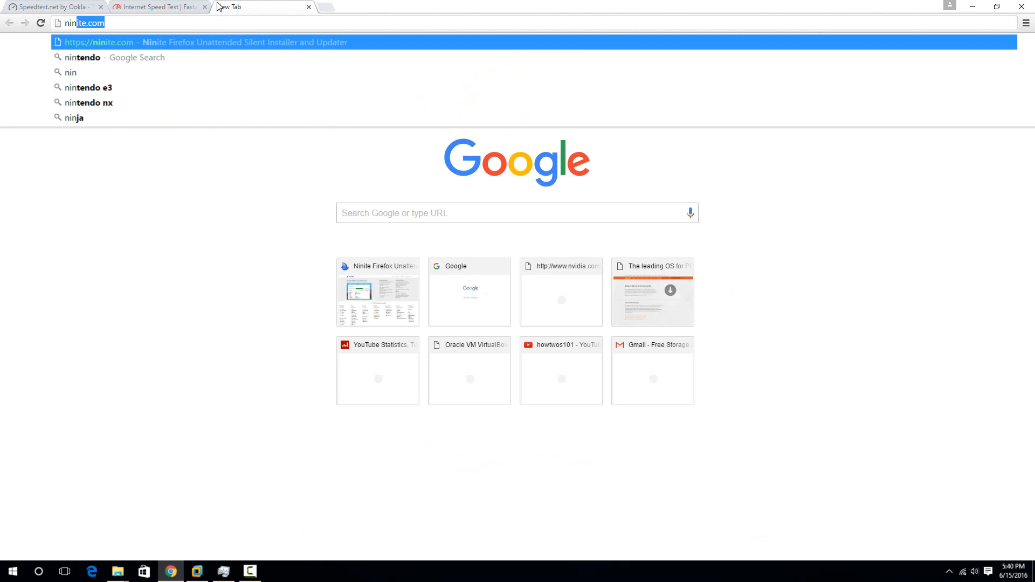
Step: Download a qBittorrent installer from ninite.com, run it, and close the finished installer
{"action": "key", "text": "Enter"}
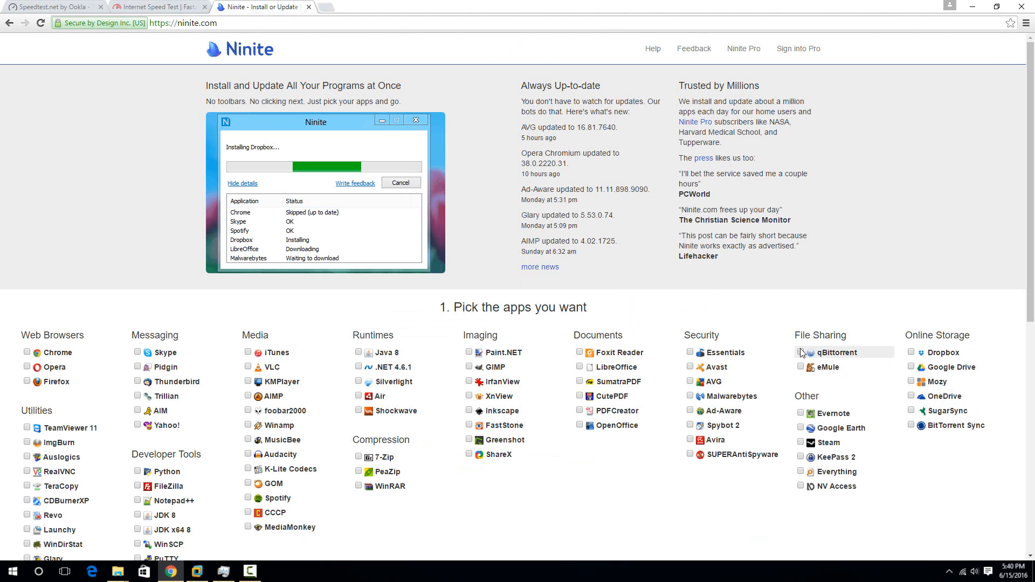
{"action": "left_click", "coordinate": [800, 352]}
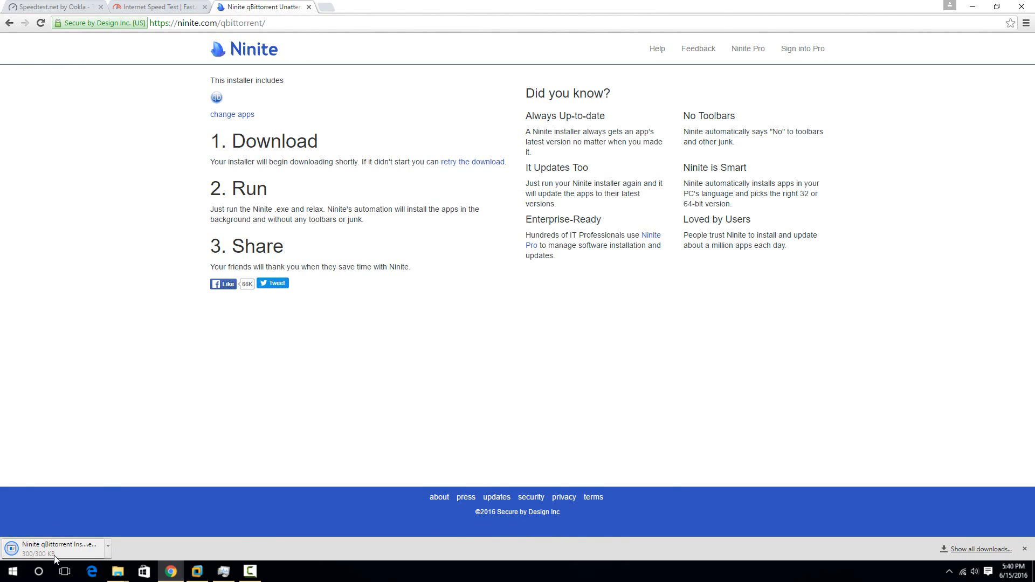
{"action": "left_click", "coordinate": [54, 545]}
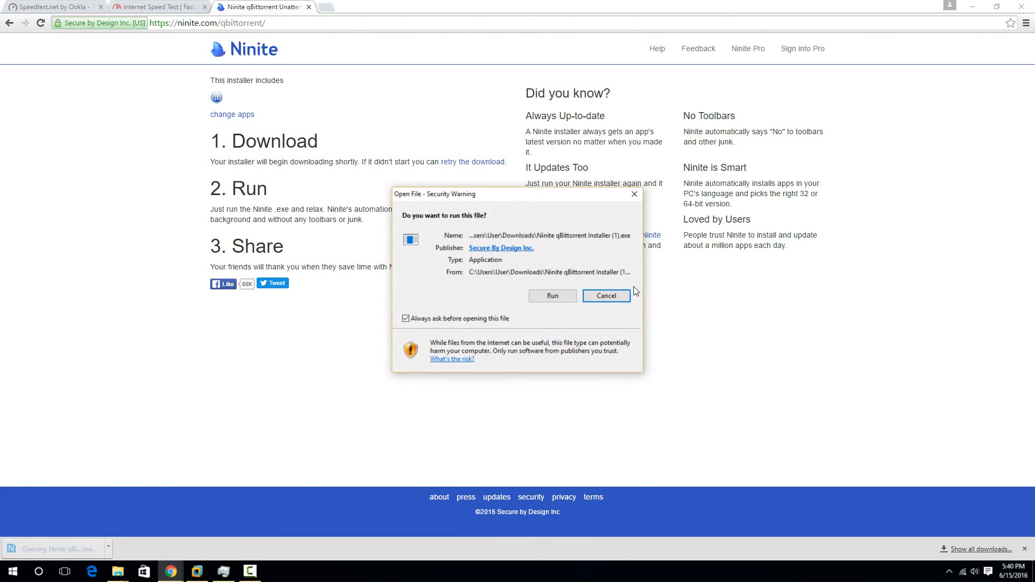
{"action": "left_click", "coordinate": [551, 296]}
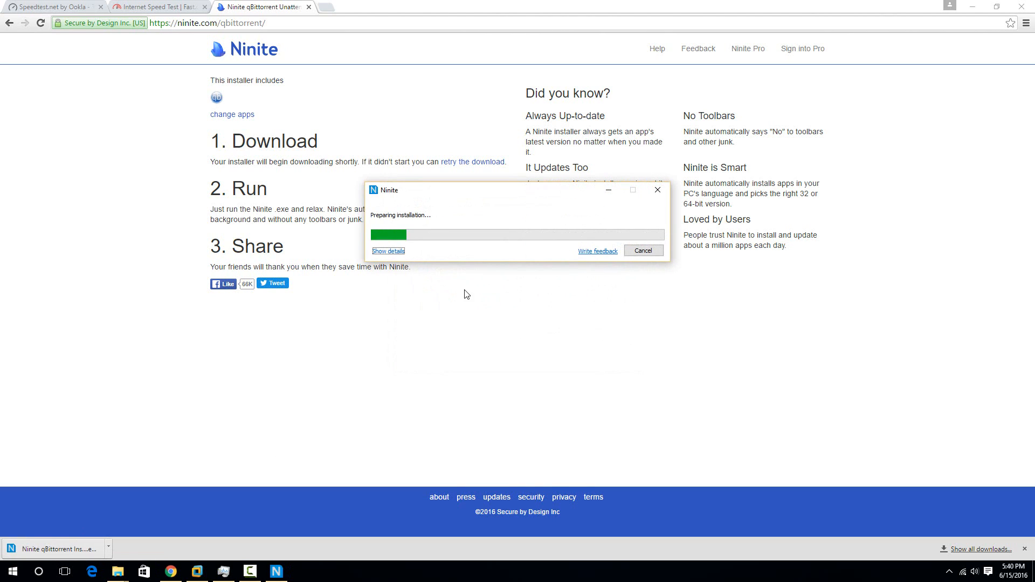
{"action": "left_click", "coordinate": [388, 250]}
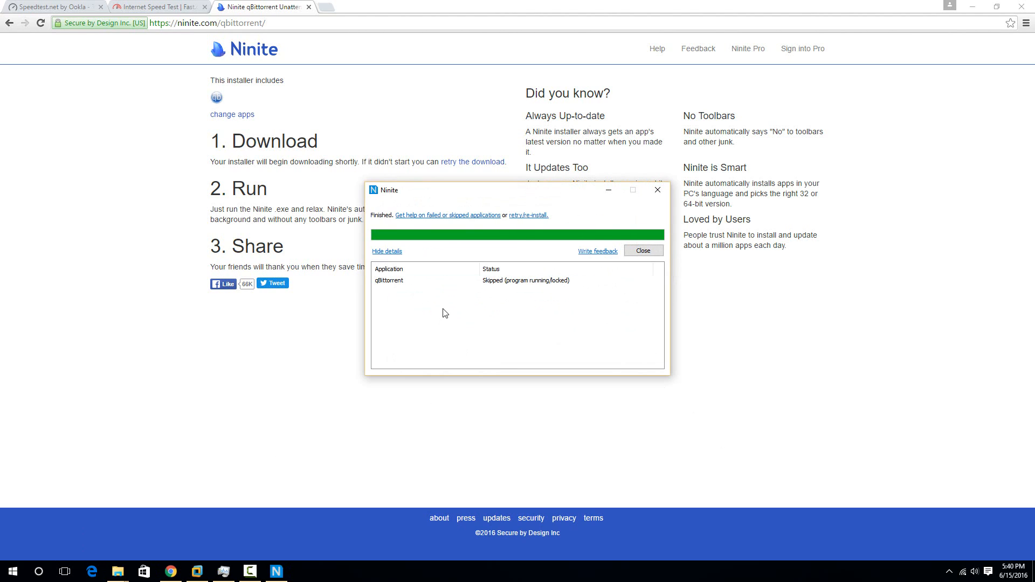
{"action": "mouse_move", "coordinate": [637, 232]}
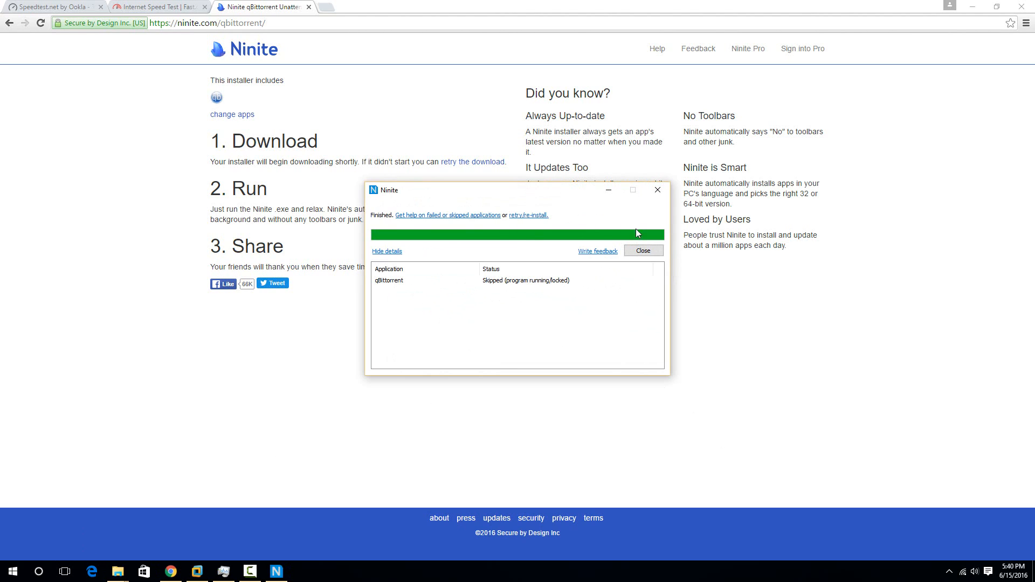
{"action": "mouse_move", "coordinate": [551, 264]}
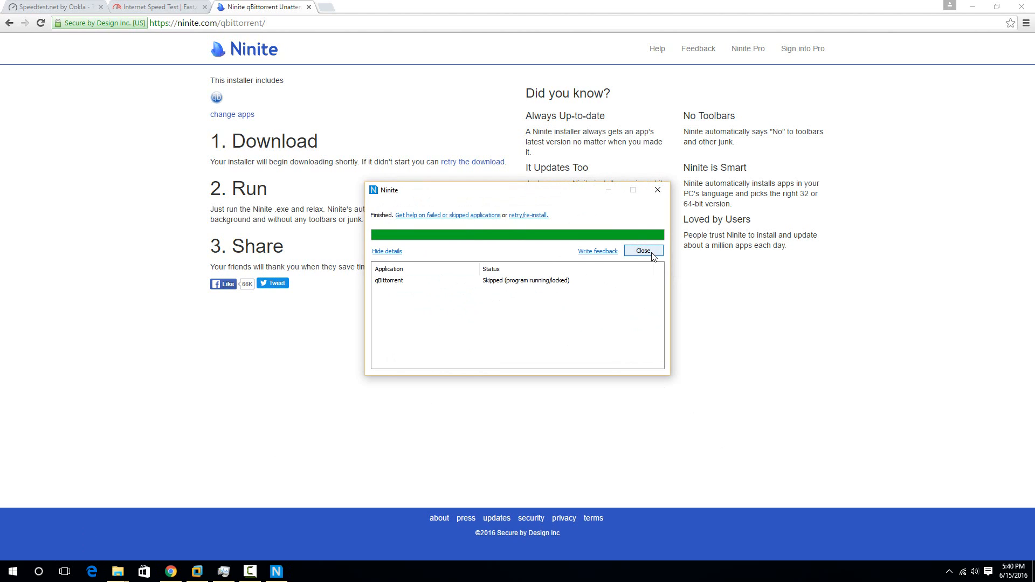
{"action": "left_click", "coordinate": [642, 250]}
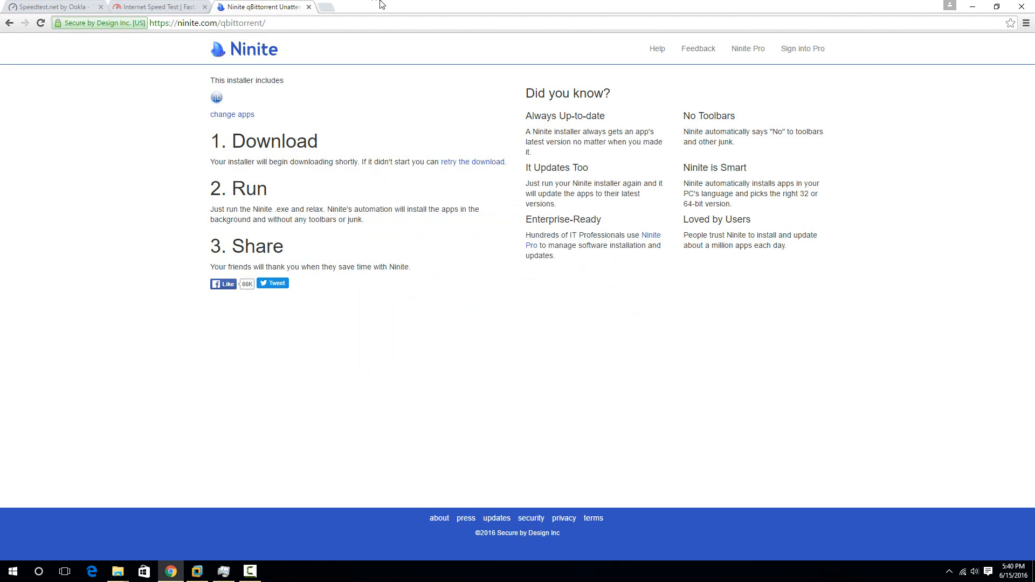
{"action": "mouse_move", "coordinate": [333, 12]}
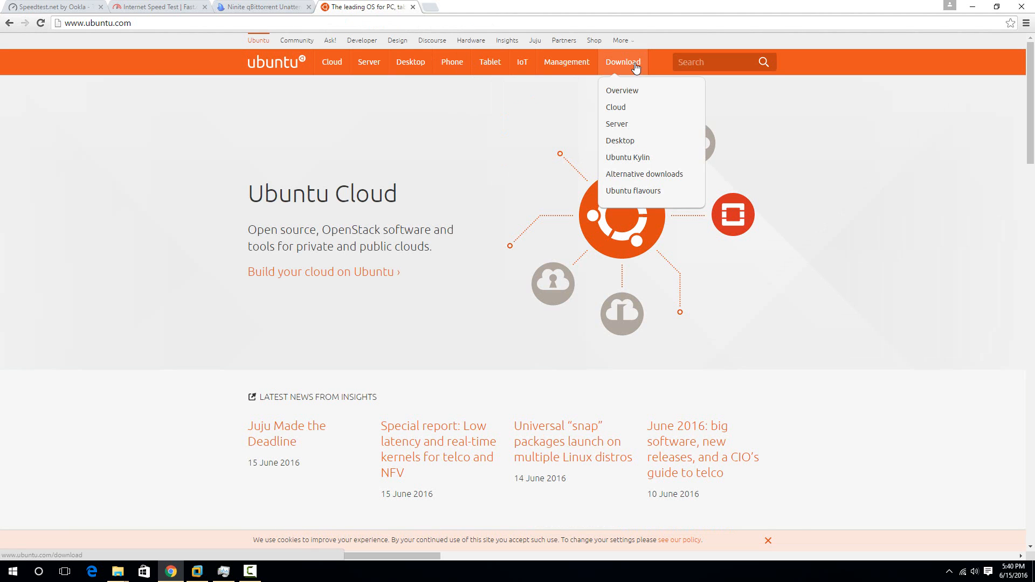
Step: Fetch the Ubuntu 16.04 Desktop 64-bit torrent from ubuntu.com's alternative downloads page
{"action": "left_click", "coordinate": [619, 140]}
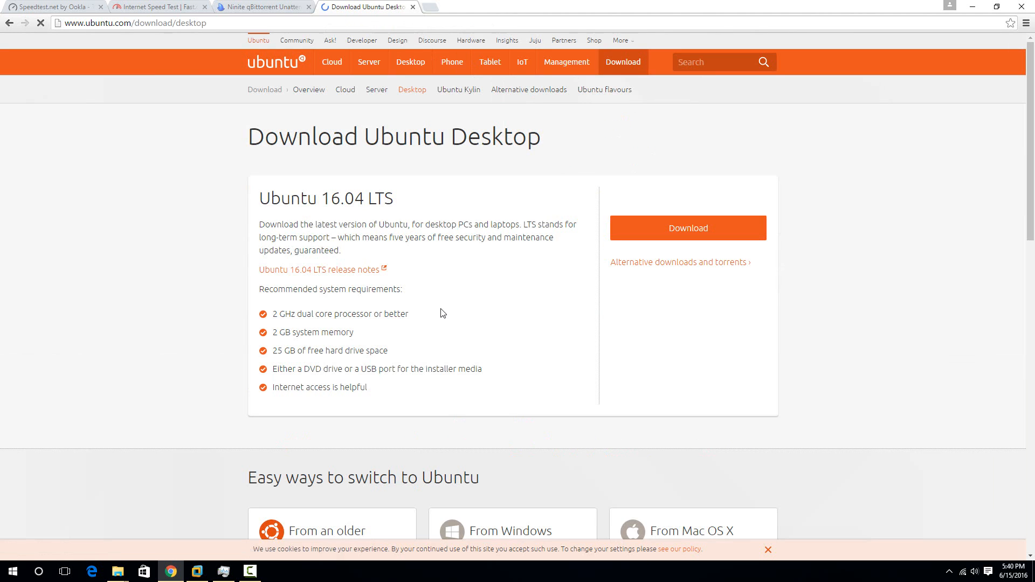
{"action": "scroll", "scroll_direction": "down", "scroll_amount": 3}
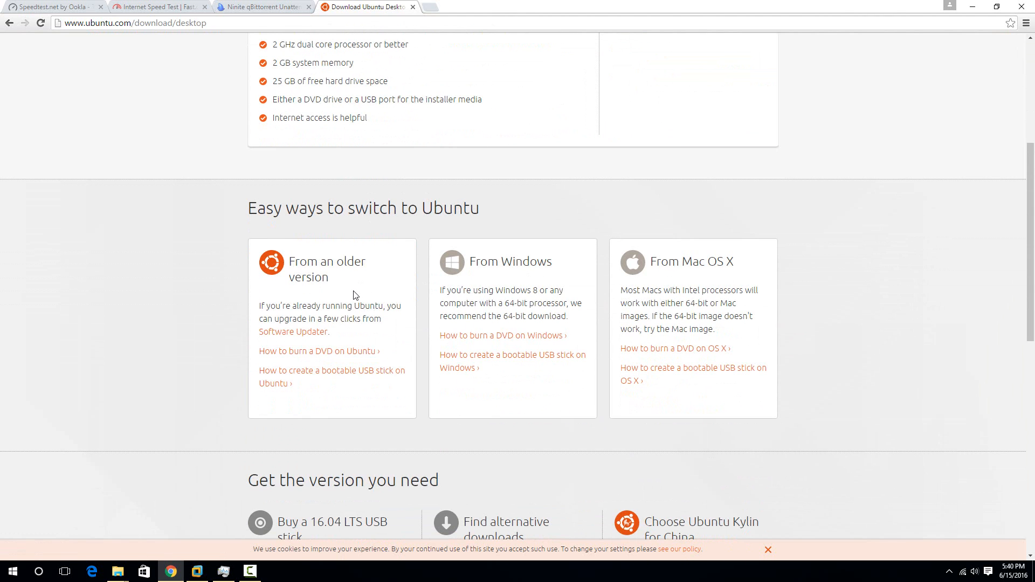
{"action": "left_click", "coordinate": [506, 528]}
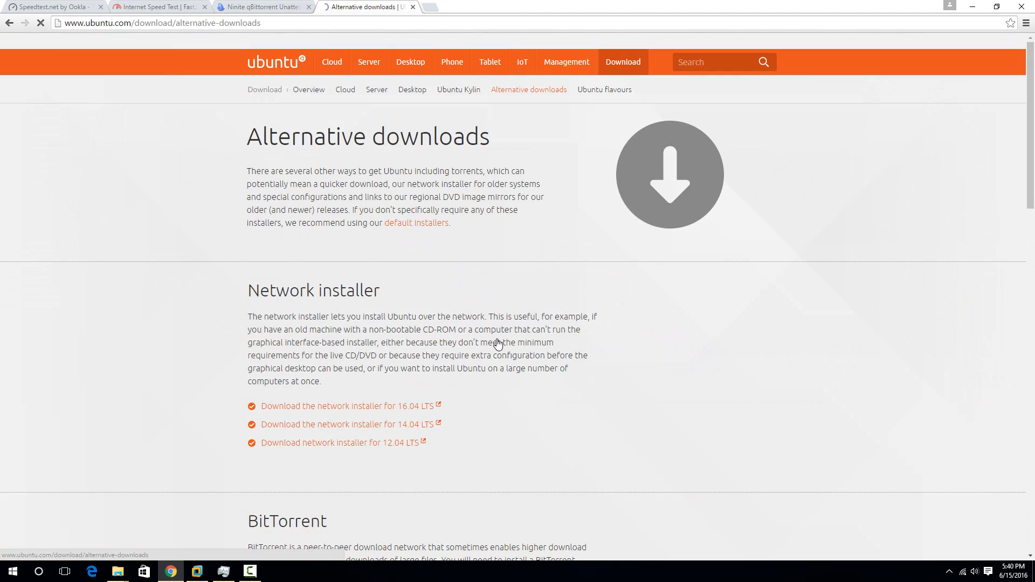
{"action": "scroll", "scroll_direction": "down", "scroll_amount": 3}
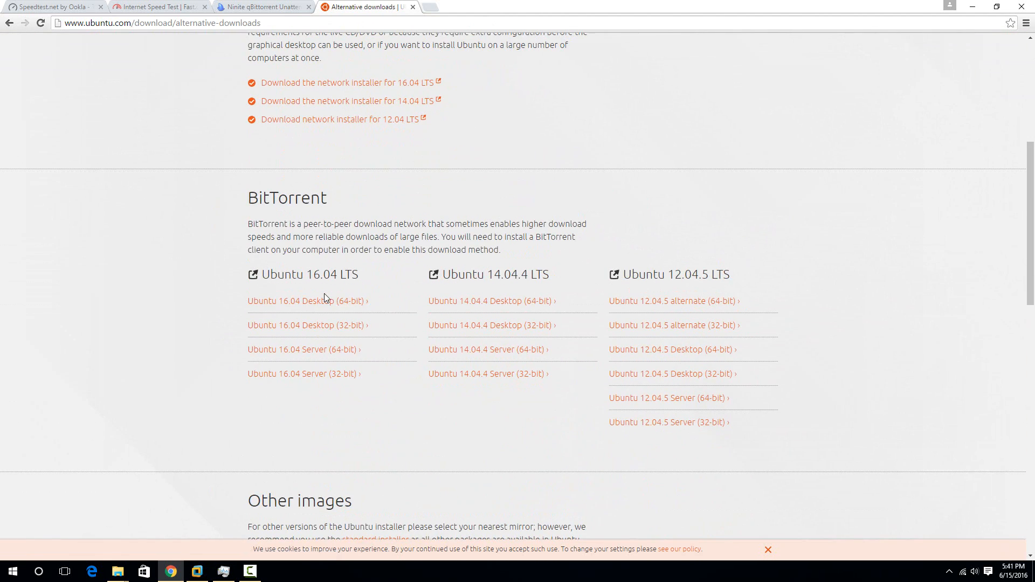
{"action": "left_click", "coordinate": [307, 301]}
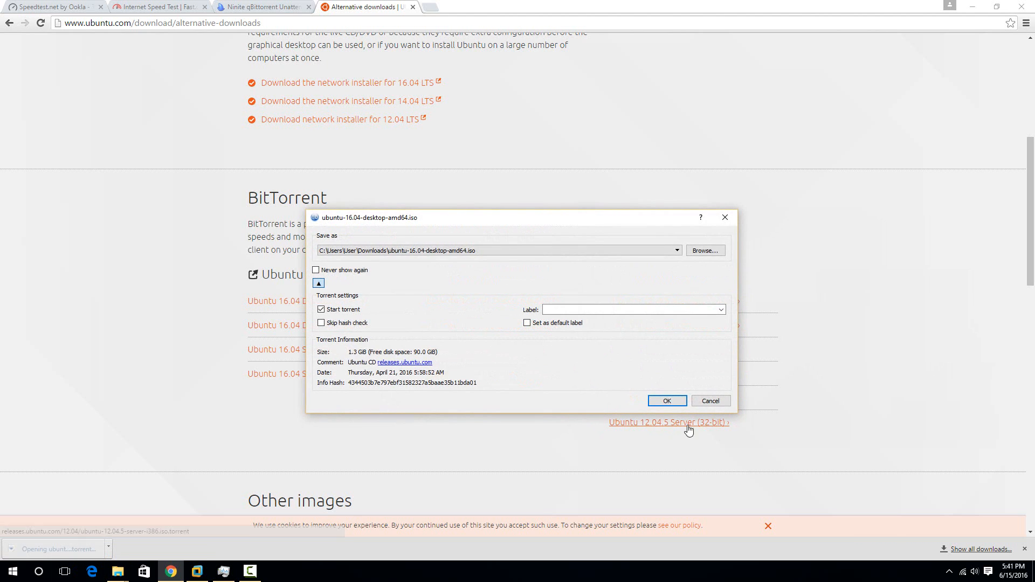
Step: Add the Ubuntu ISO torrent and view it downloading in qBittorrent at about 1.2 MiB/s
{"action": "left_click", "coordinate": [666, 400]}
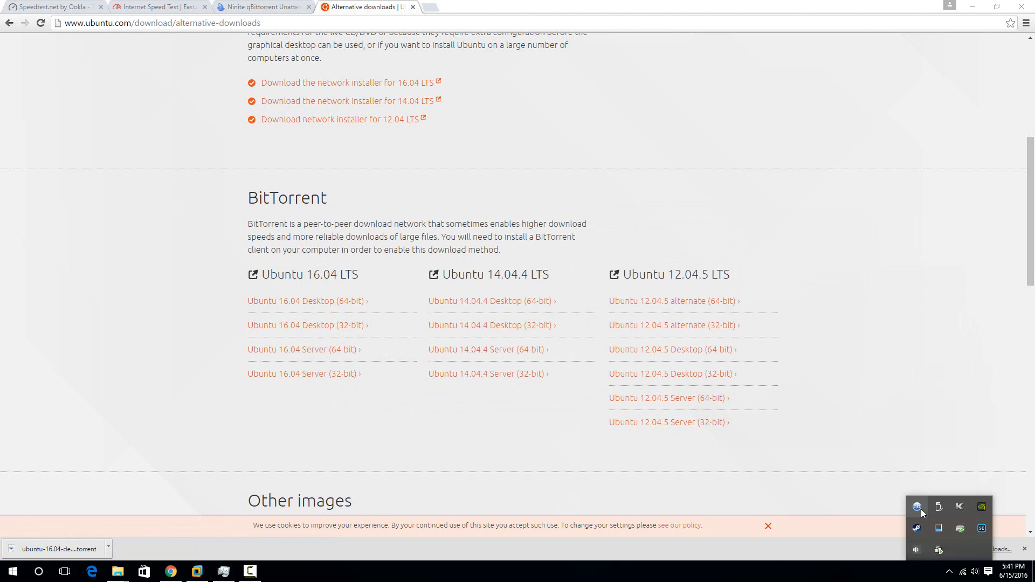
{"action": "left_click", "coordinate": [276, 571]}
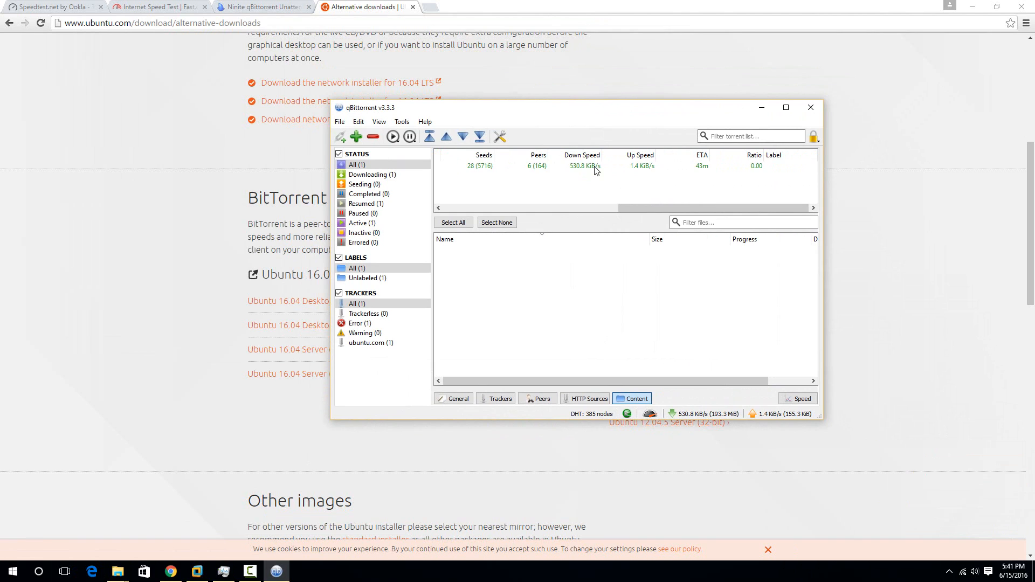
{"action": "left_click", "coordinate": [581, 166]}
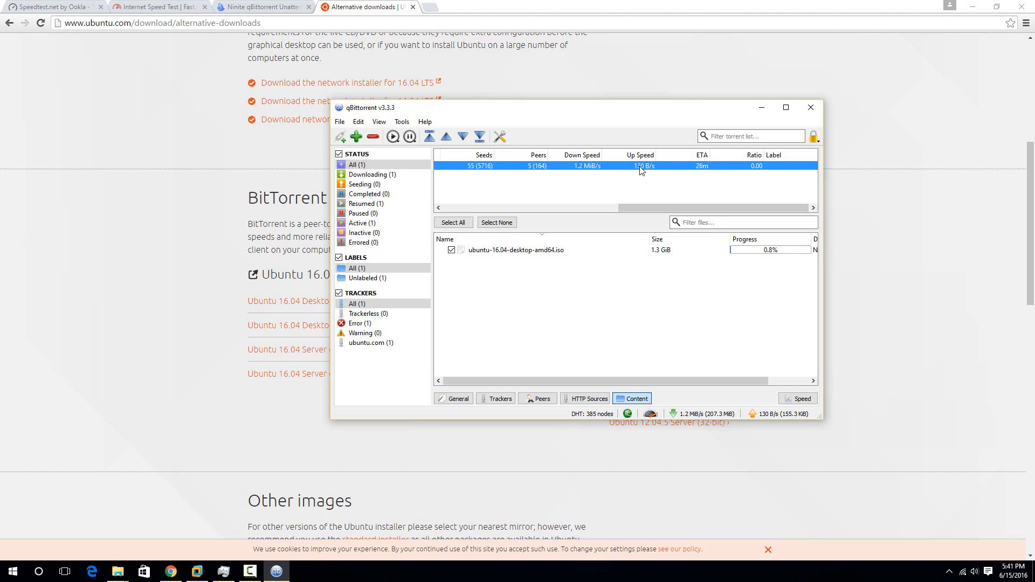
{"action": "mouse_move", "coordinate": [579, 167]}
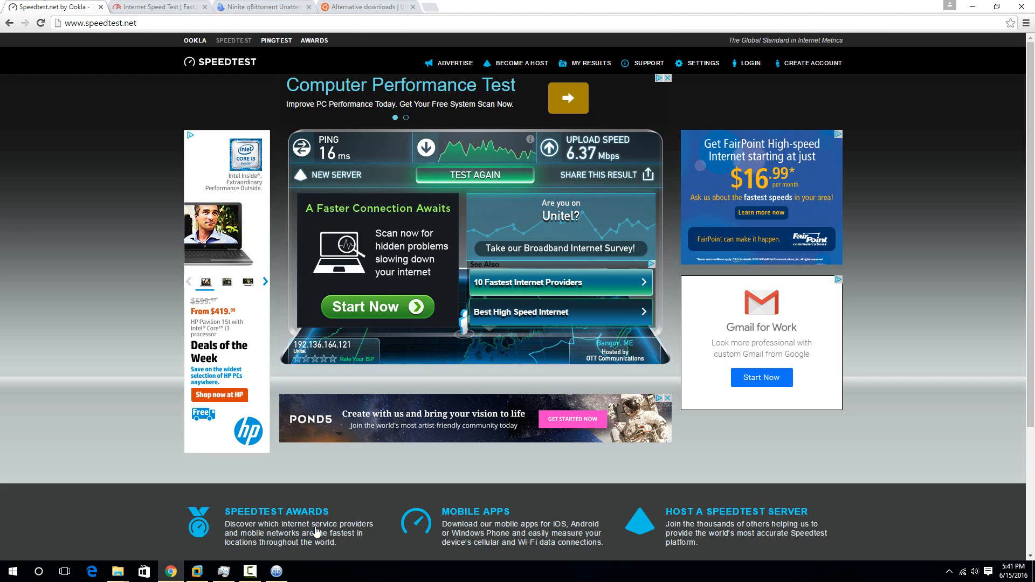
Step: Bring qBittorrent forward, showing the Ubuntu ISO download at 3.1% and 1.2 MiB/s
{"action": "left_click", "coordinate": [276, 572]}
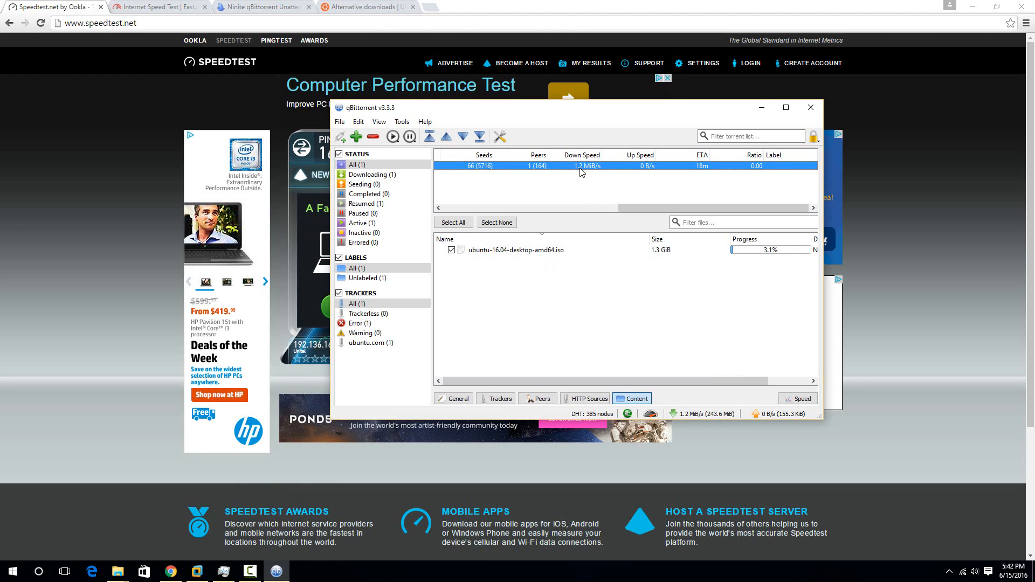
{"action": "mouse_move", "coordinate": [591, 112]}
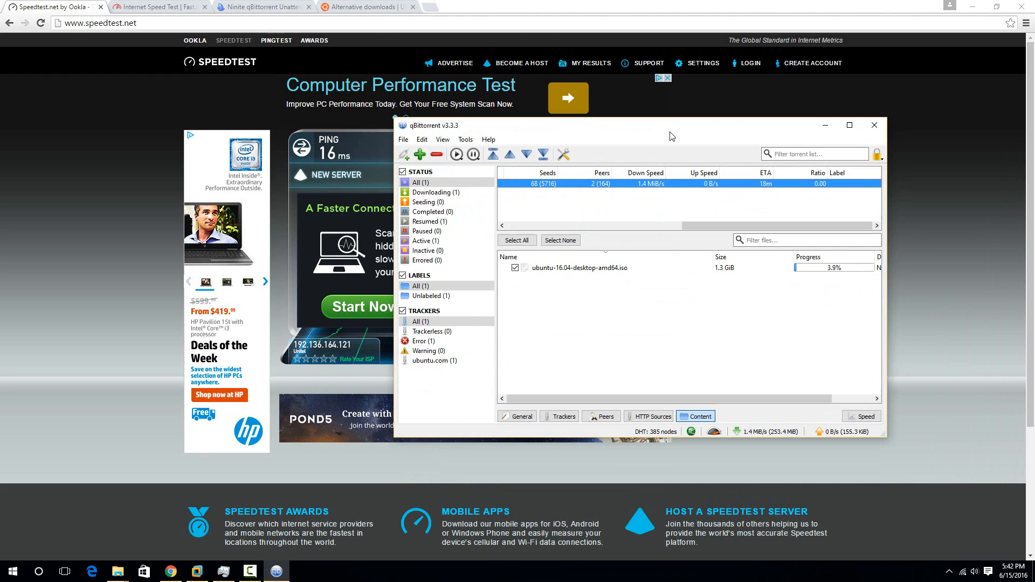
{"action": "mouse_move", "coordinate": [703, 223]}
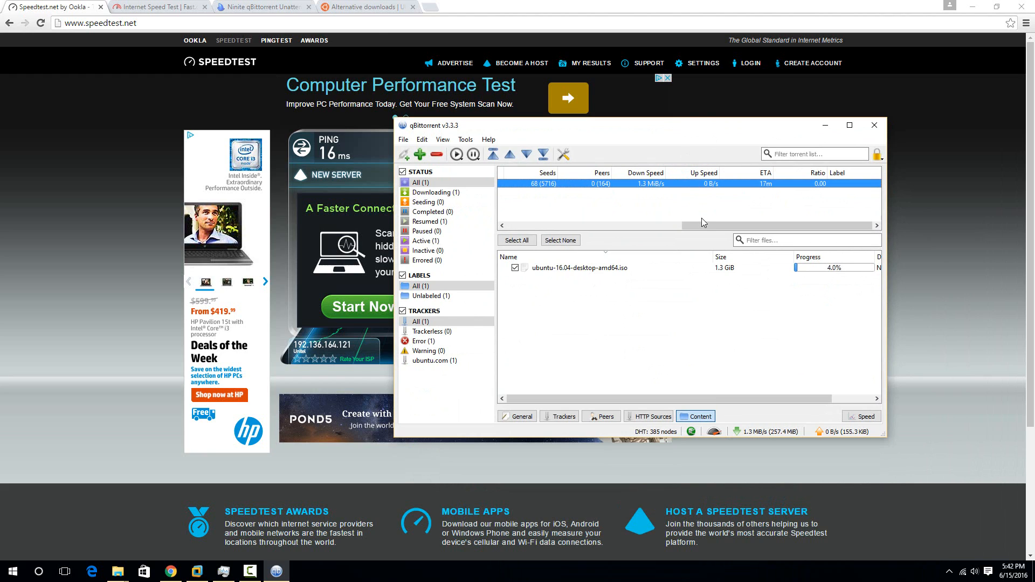
{"action": "mouse_move", "coordinate": [661, 191]}
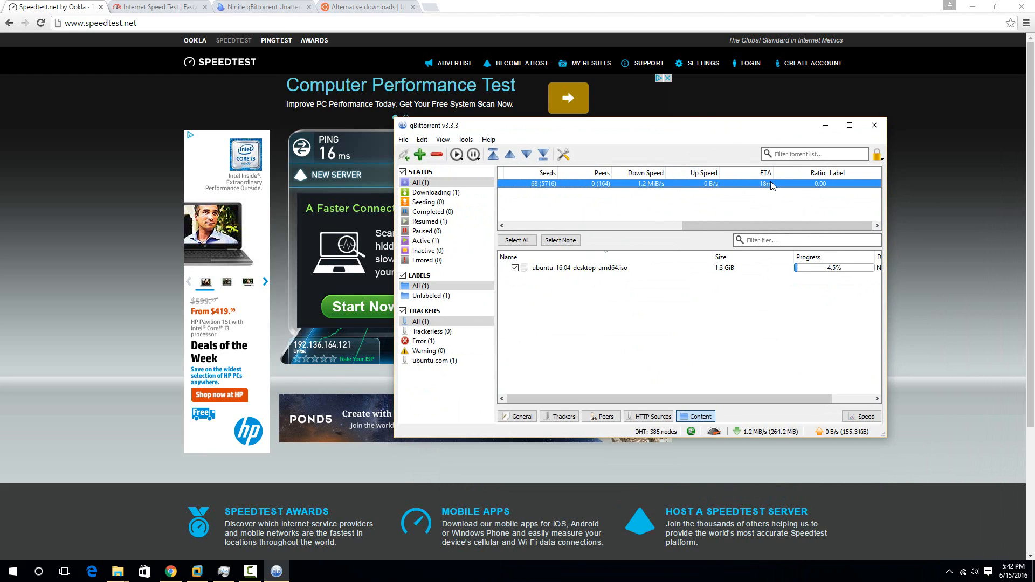
{"action": "mouse_move", "coordinate": [764, 199]}
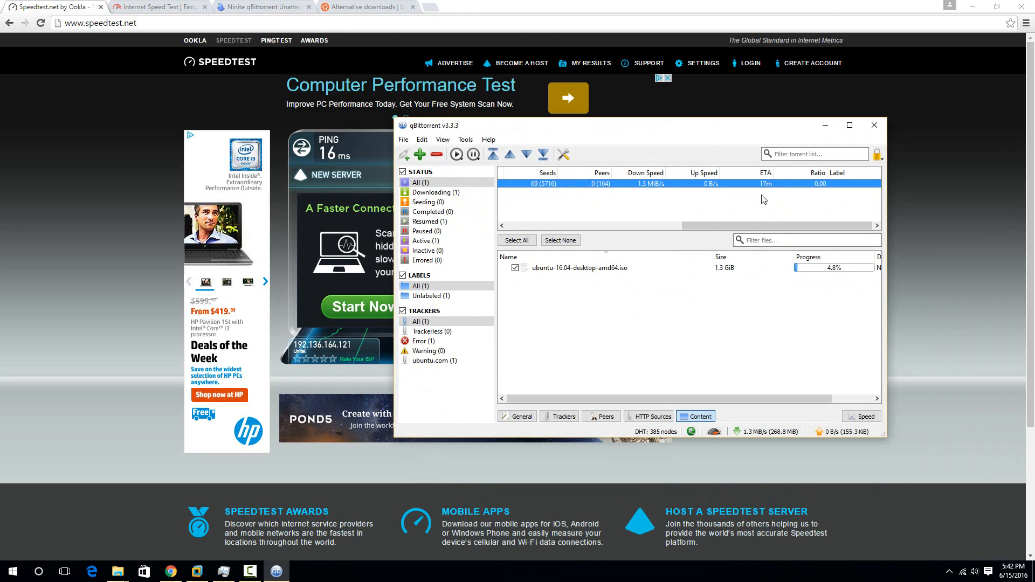
{"action": "mouse_move", "coordinate": [663, 209]}
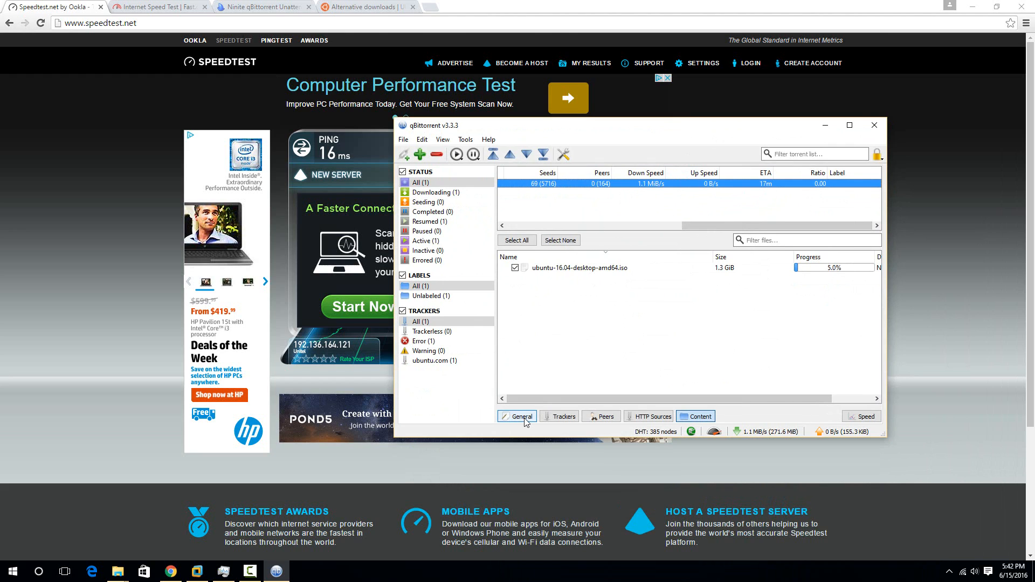
Step: Show the torrent's General details: 8.3% done, 125.5 MiB downloaded, 21m remaining
{"action": "left_click", "coordinate": [517, 416]}
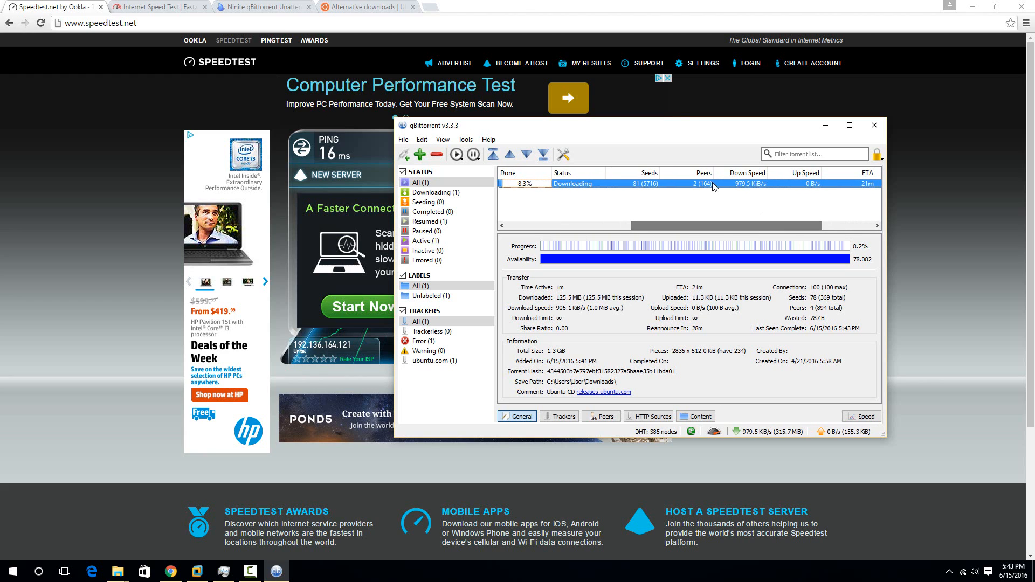
Step: Delete the Ubuntu torrent along with its downloaded files from qBittorrent
{"action": "right_click", "coordinate": [713, 183]}
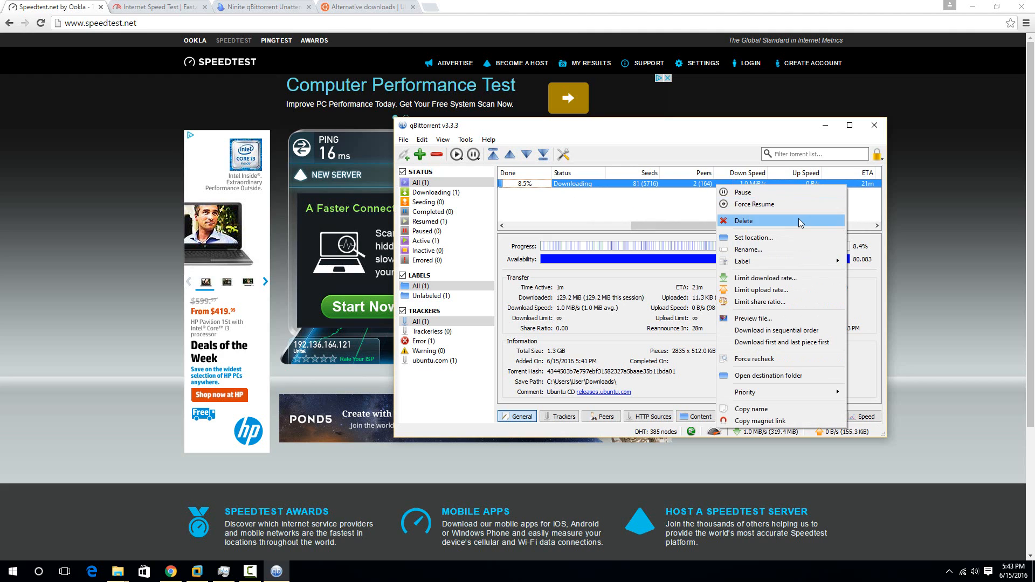
{"action": "left_click", "coordinate": [743, 220]}
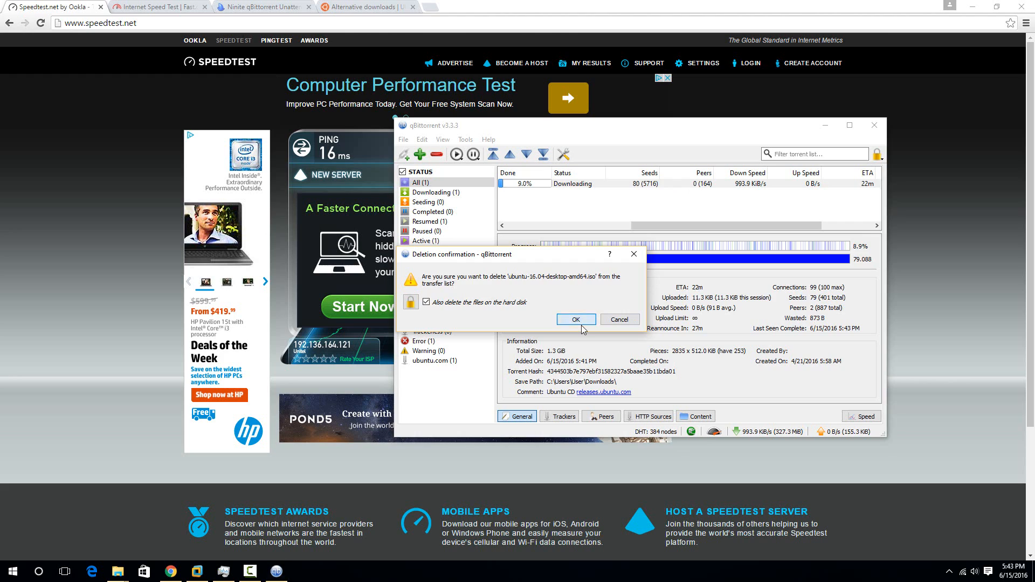
{"action": "left_click", "coordinate": [574, 319]}
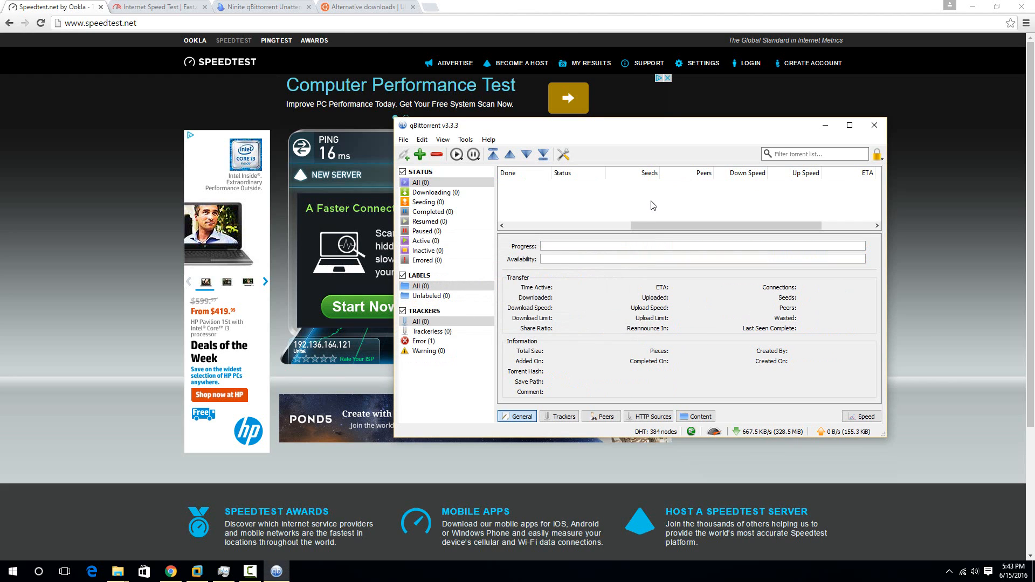